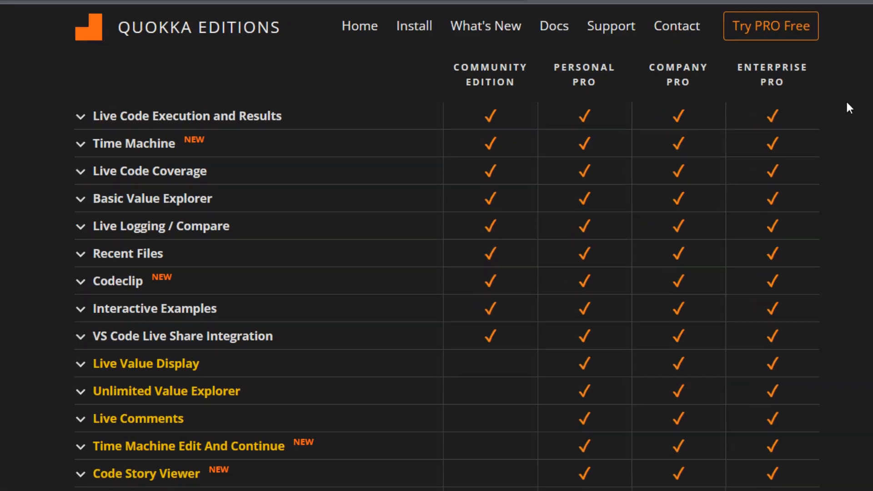
# - Scroll through the Quokka editions table and the Wallaby store page down to the Quokka.js home page
pyautogui.scroll(-3)
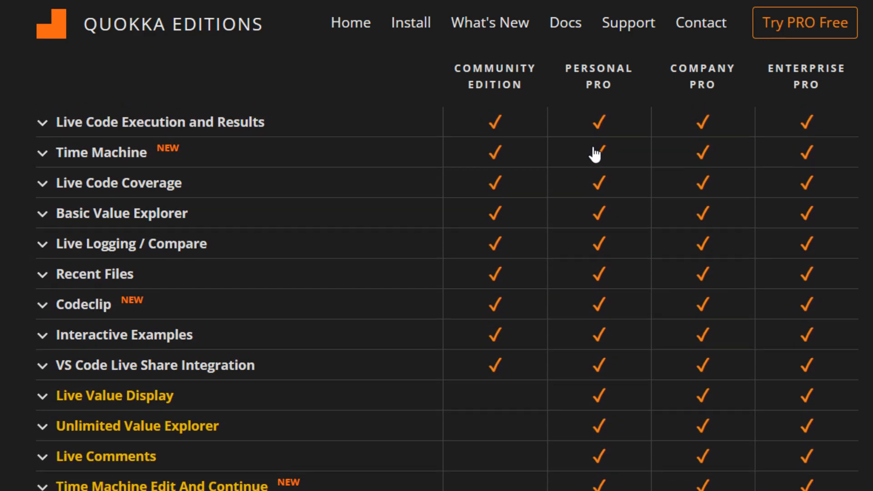
pyautogui.scroll(-3)
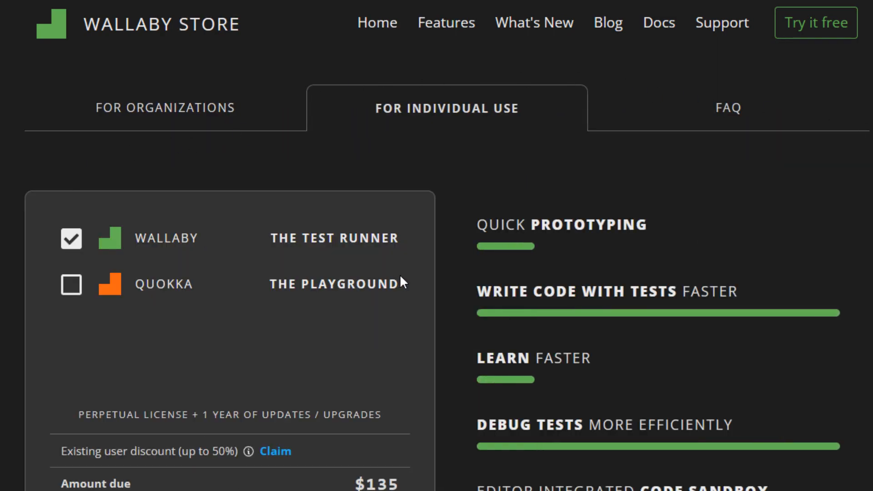
pyautogui.scroll(-3)
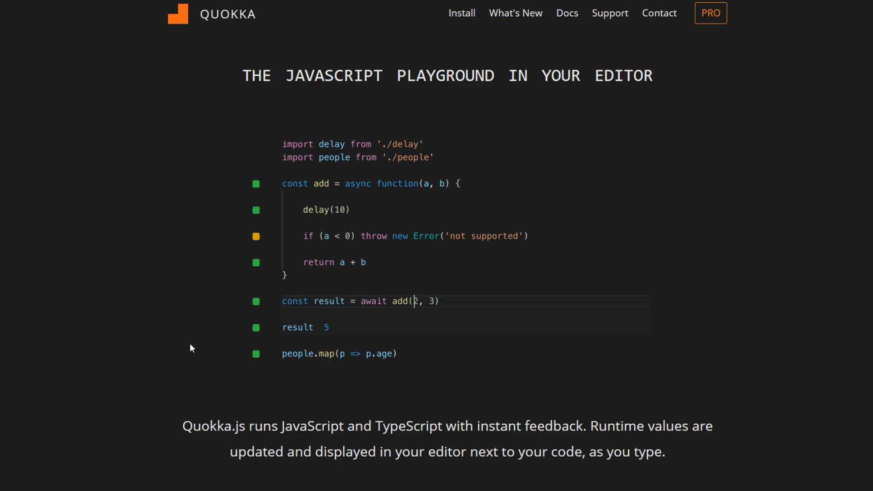
# - Let the playground demo show live results for '-' and '[0]' edits, then scroll to the explore, learn and test overview
pyautogui.write('-')
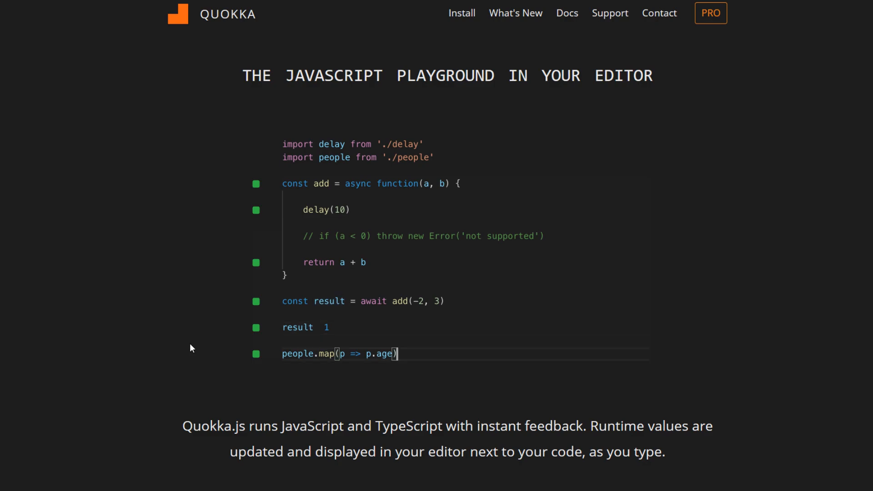
pyautogui.write('[0]')
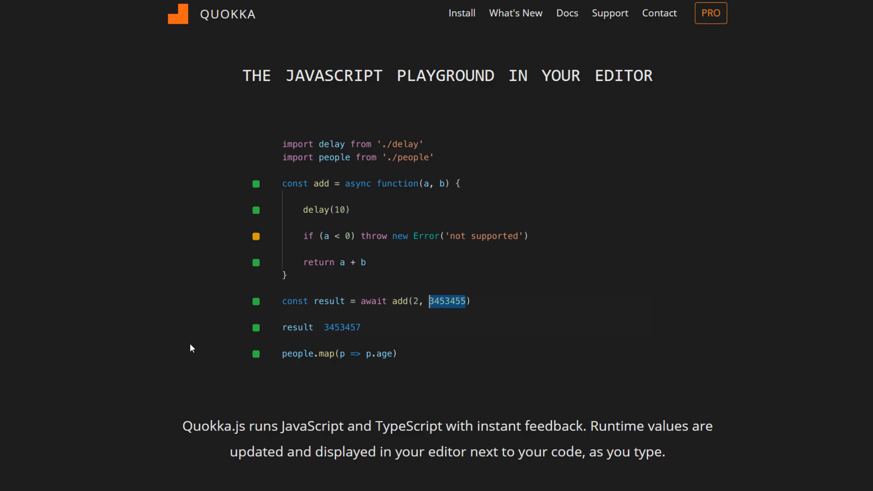
pyautogui.scroll(-3)
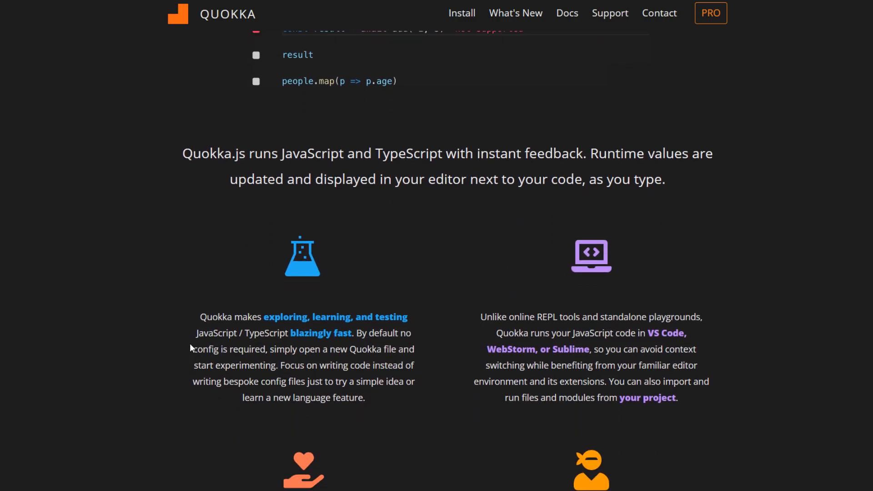
# - Scroll through Quokka features from Live Execution, Time Machine and Codeclip to Quick Package Install and the Wallaby home page
pyautogui.scroll(-3)
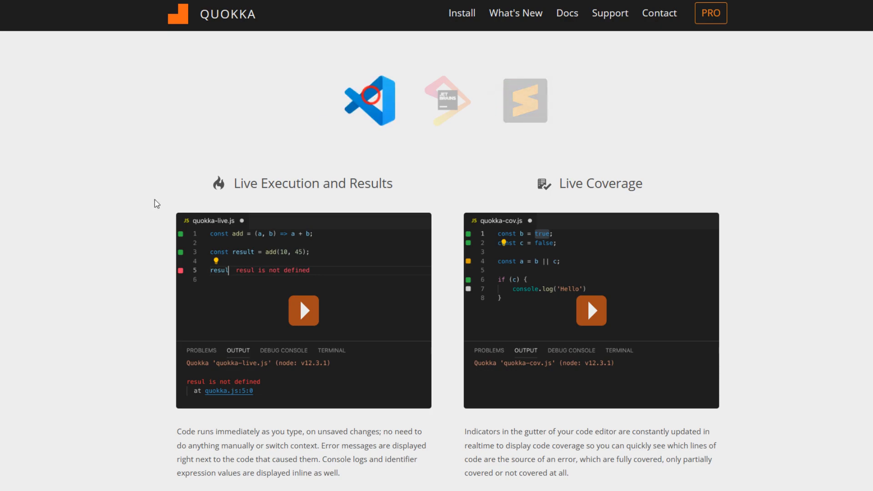
pyautogui.scroll(-3)
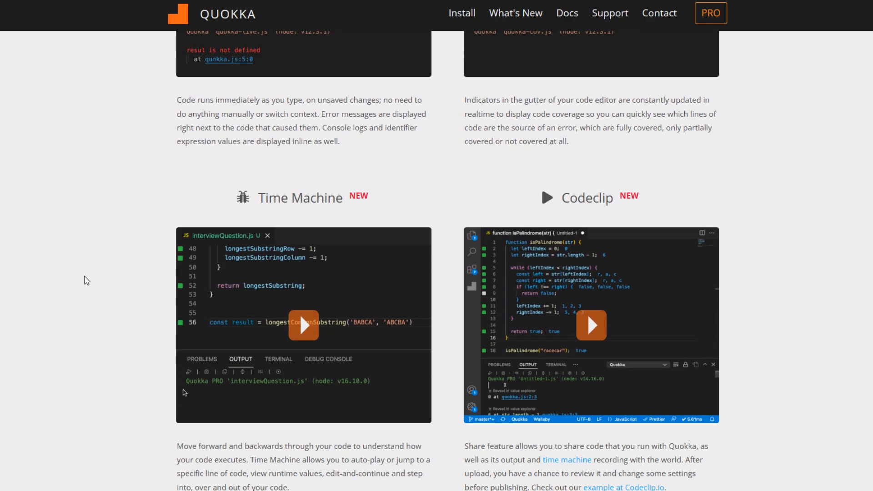
pyautogui.moveTo(344, 274)
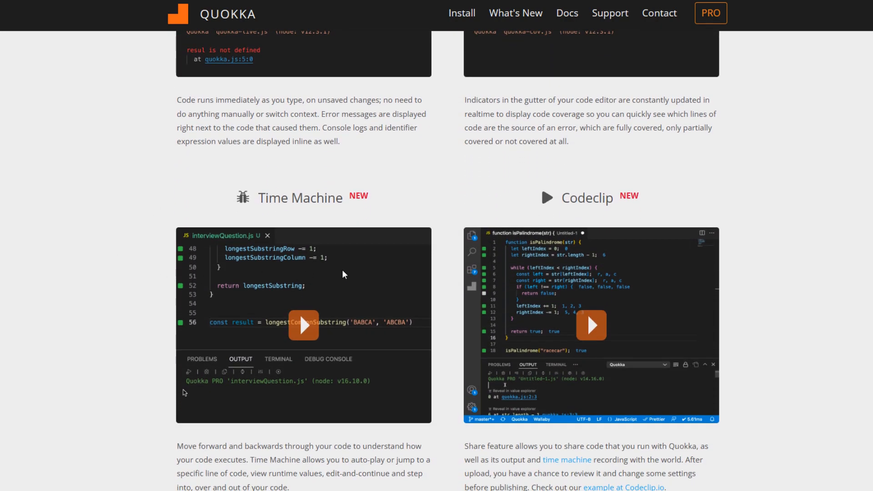
pyautogui.scroll(-3)
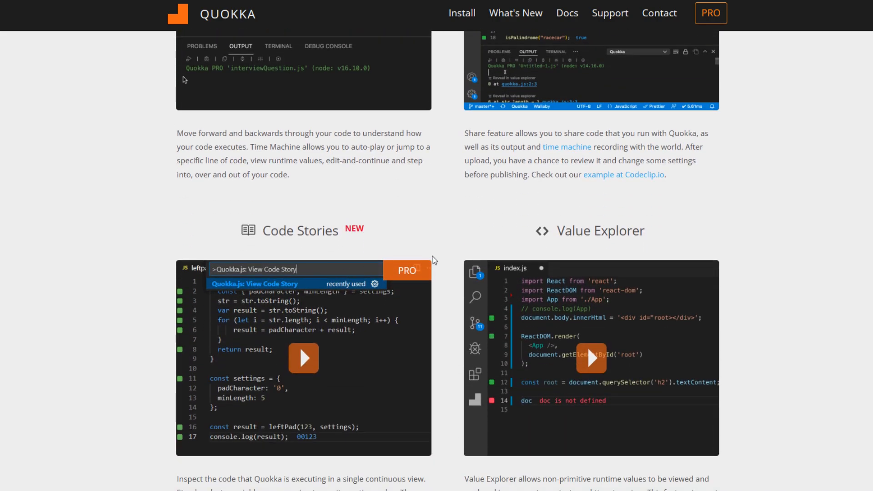
pyautogui.scroll(-3)
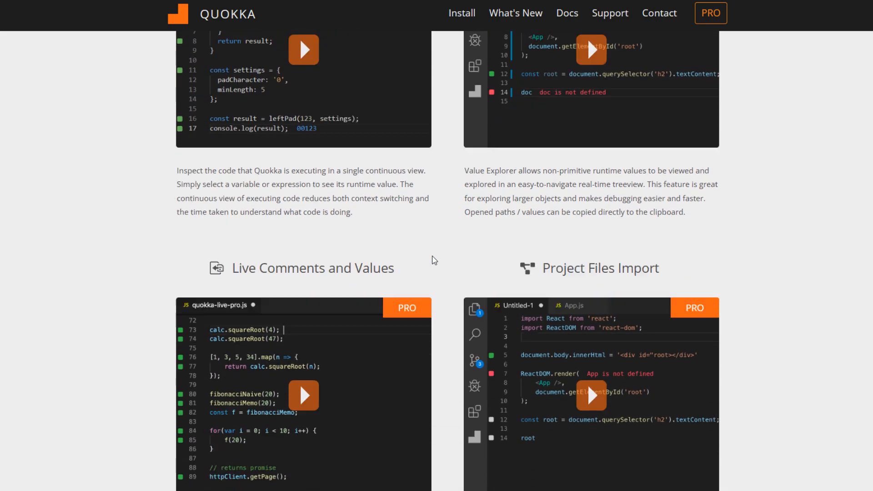
pyautogui.scroll(-3)
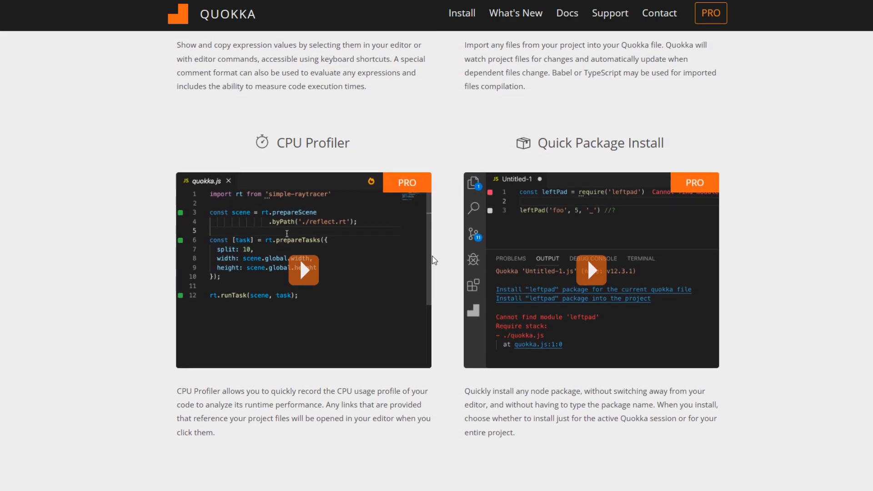
pyautogui.scroll(-3)
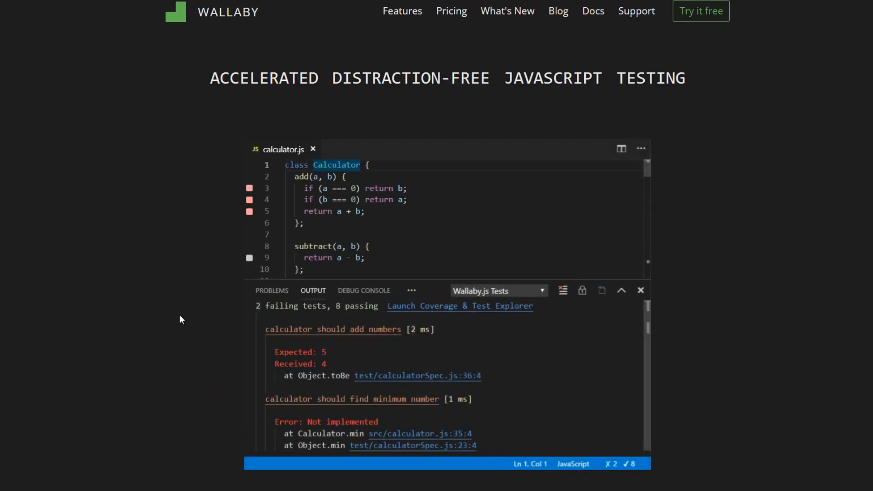
# - Let the calculator test demo run through '1234', 'return a > b ? b : c;' and 'Uncovered' until tests pass, then scroll to the overview
pyautogui.click(332, 329)
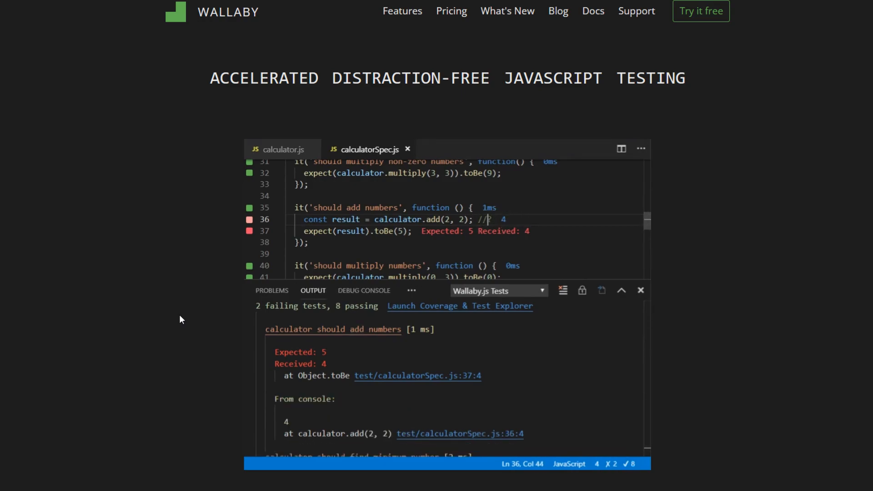
pyautogui.write('1234')
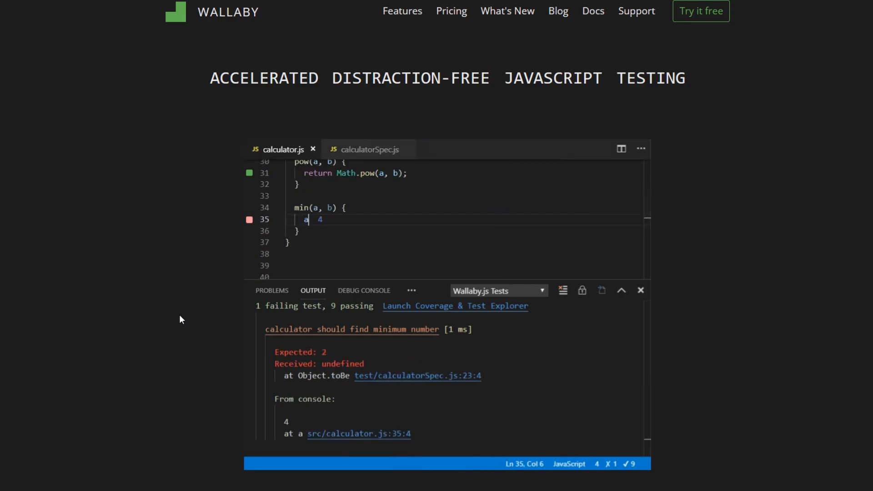
pyautogui.write('return a > b ? b : c;')
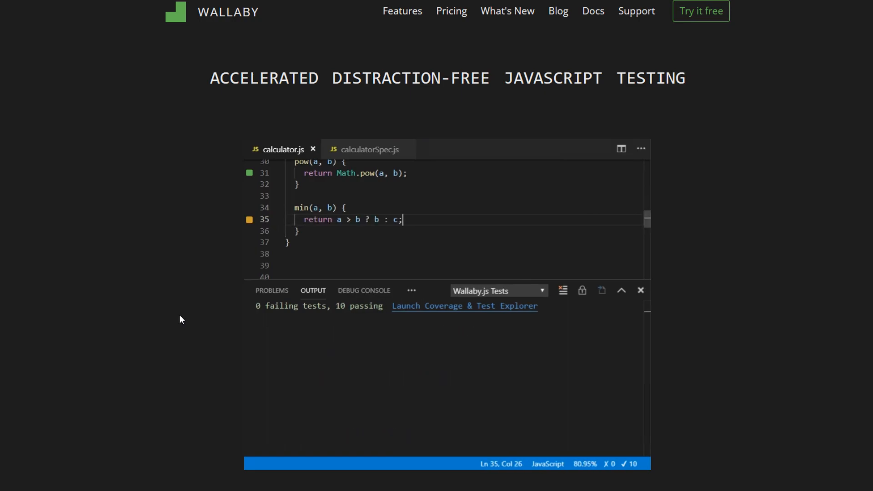
pyautogui.write('Uncovered')
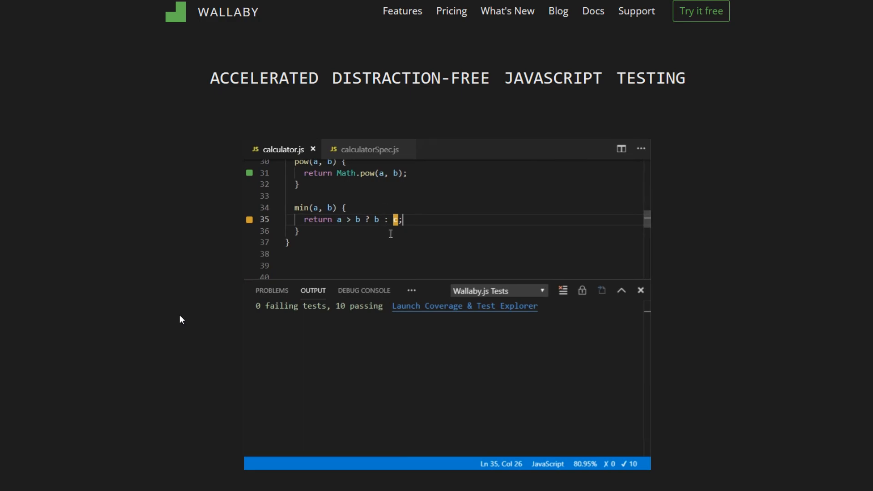
pyautogui.scroll(-3)
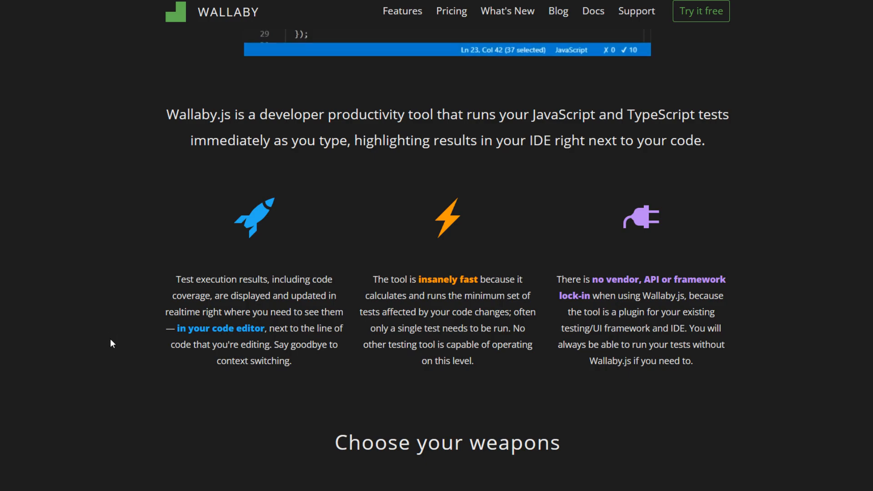
# - In Choose your weapons, check the VS Code editor choices without changing them and scroll to Blazingly Fast and Time Travel Debugging
pyautogui.scroll(-3)
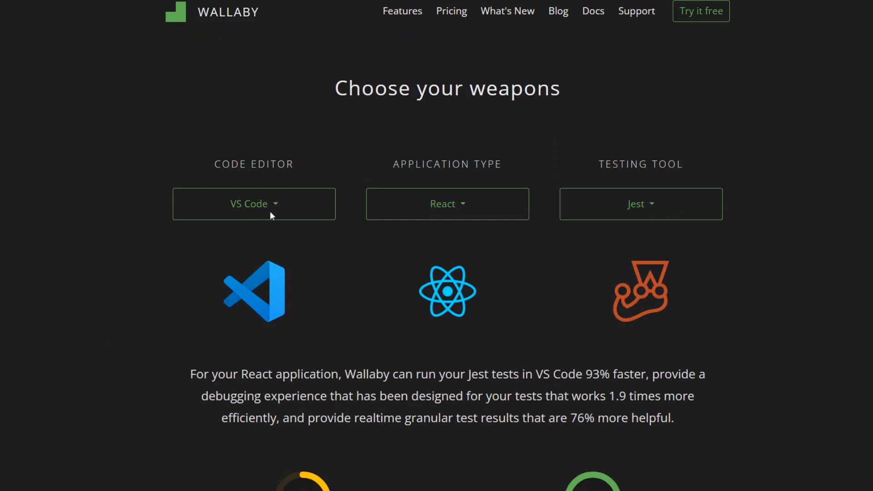
pyautogui.click(254, 203)
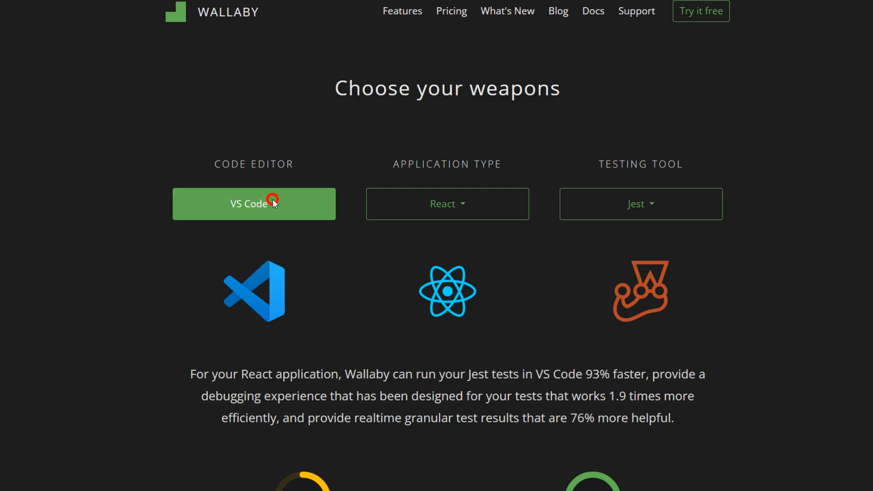
pyautogui.click(447, 204)
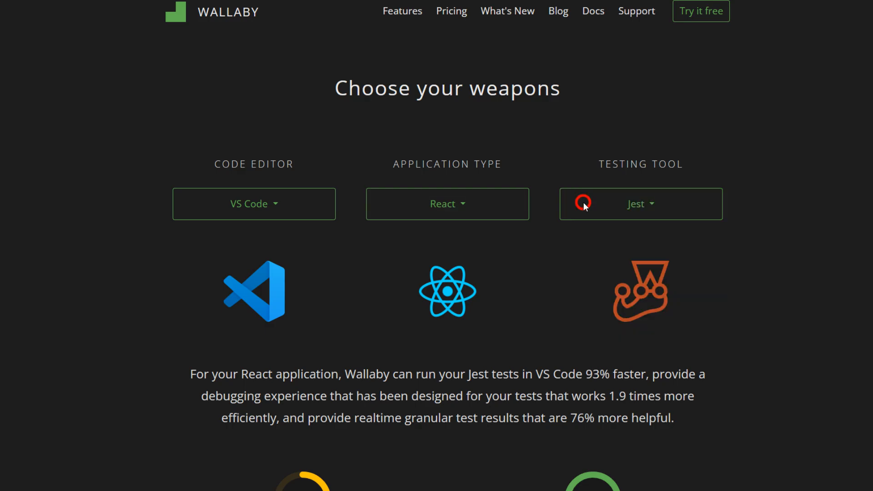
pyautogui.scroll(-3)
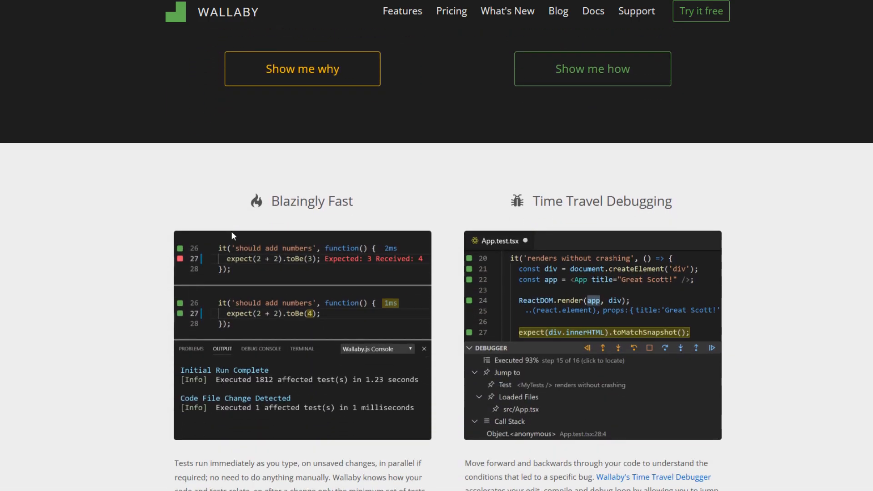
# - Scroll through the feature sections to Enhanced Diffs & Snapshots and back to Choose your weapons showing 58 versus 100 efficiency
pyautogui.scroll(-3)
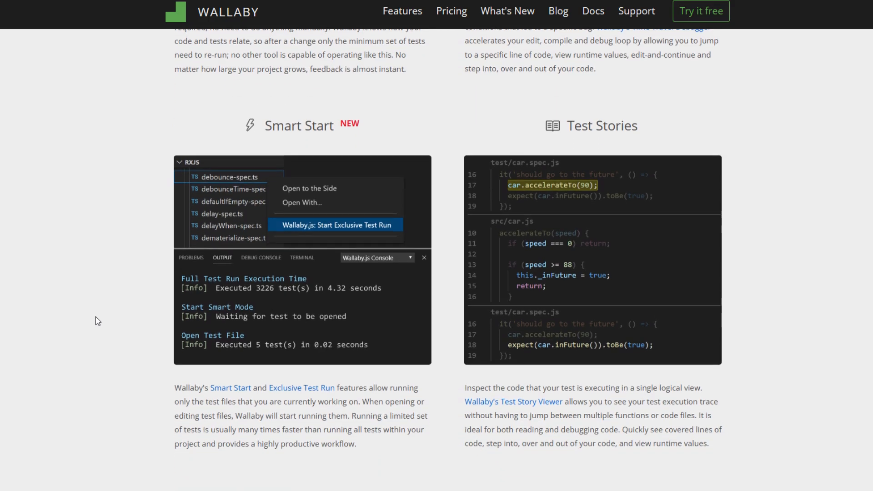
pyautogui.scroll(-3)
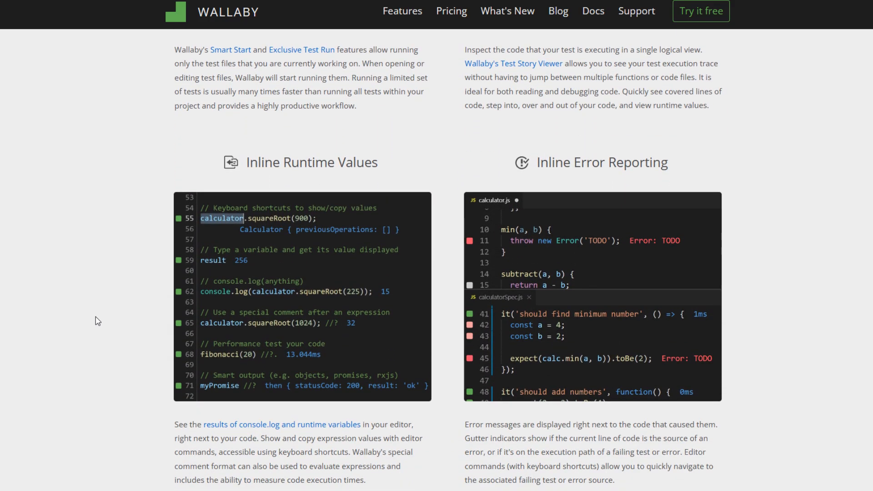
pyautogui.scroll(-3)
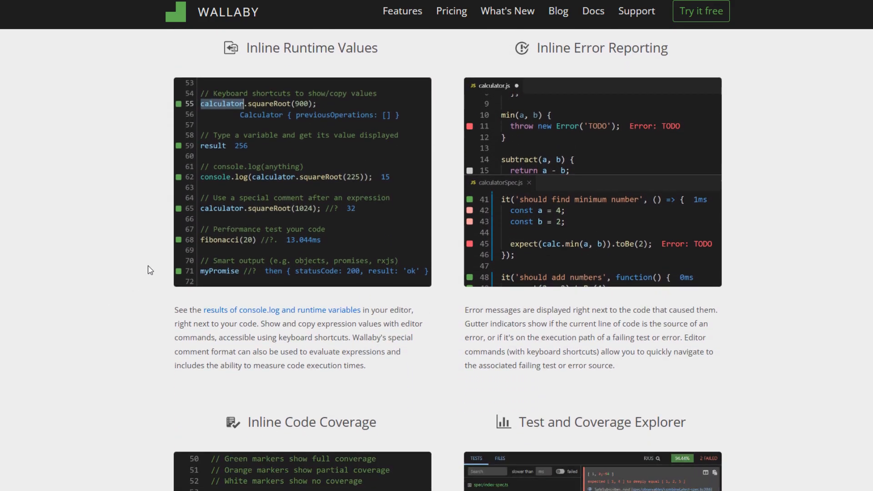
pyautogui.scroll(-3)
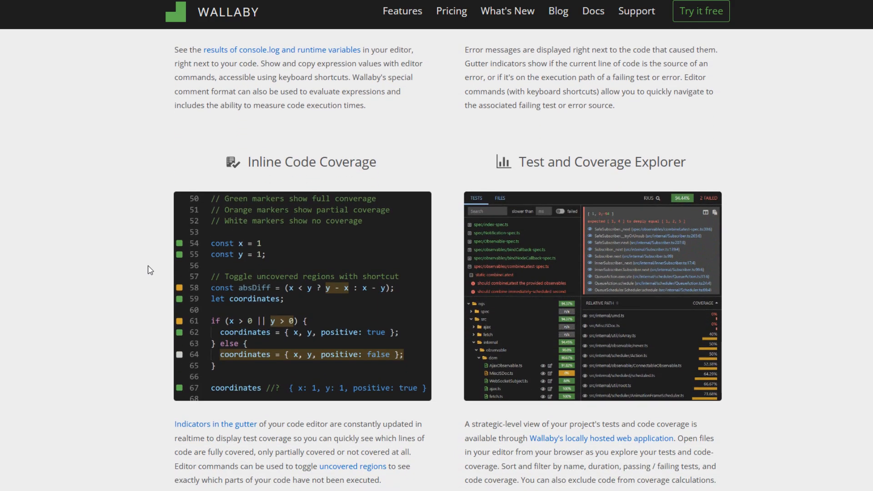
pyautogui.scroll(-3)
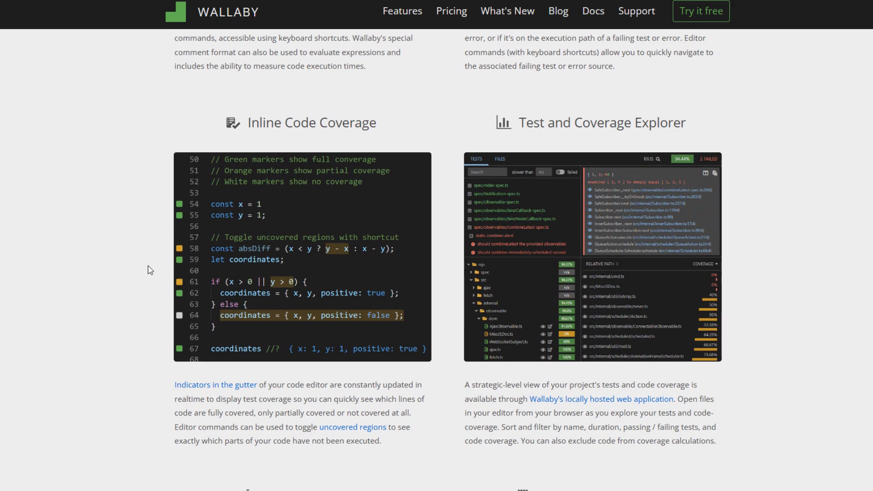
pyautogui.scroll(-3)
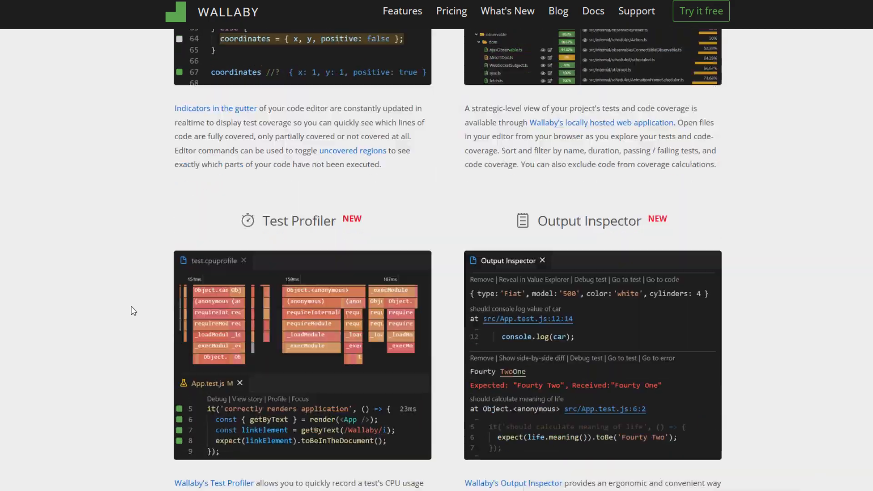
pyautogui.scroll(-3)
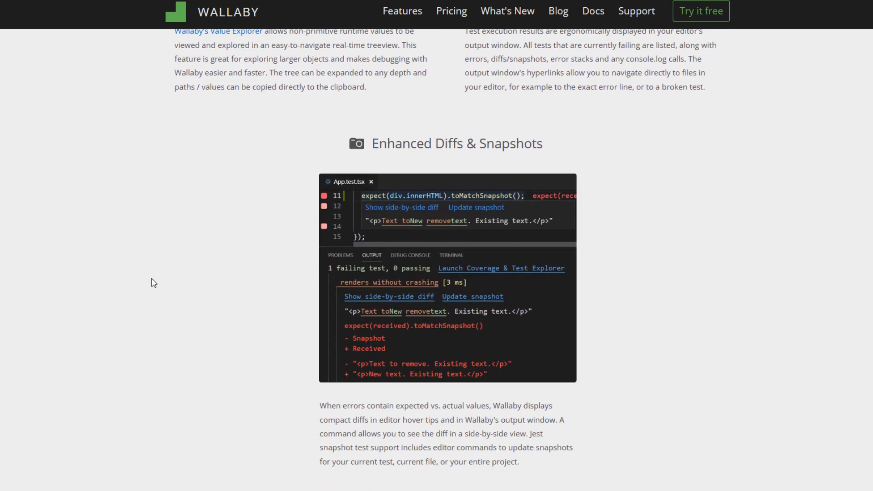
pyautogui.scroll(-3)
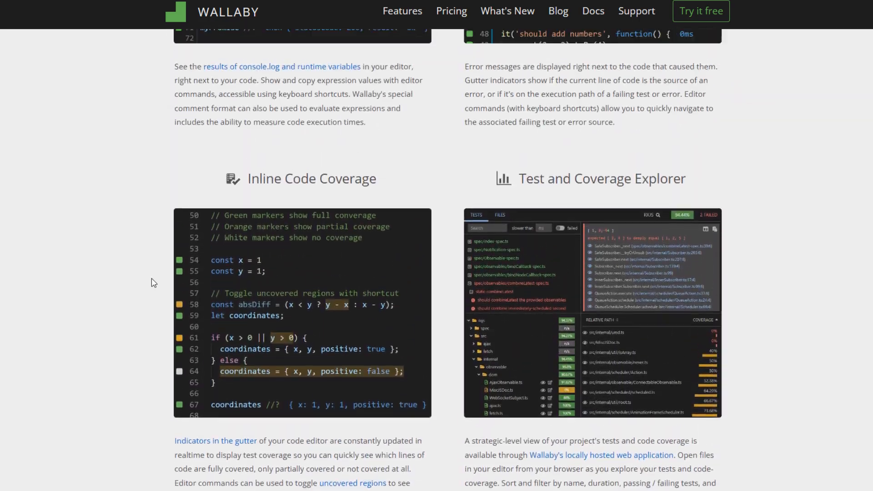
pyautogui.scroll(-3)
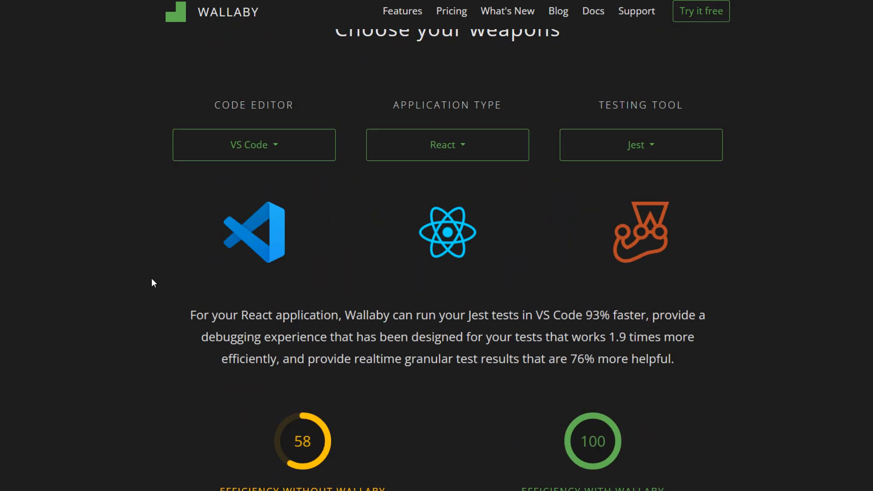